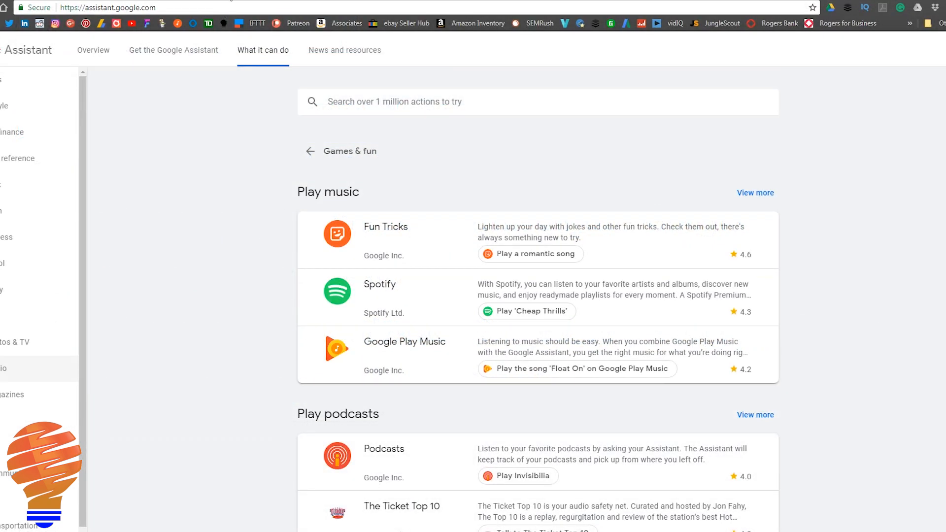
Return to the Assistant overview, enter the 'What it can do' catalog and choose Music & audio.
click(93, 49)
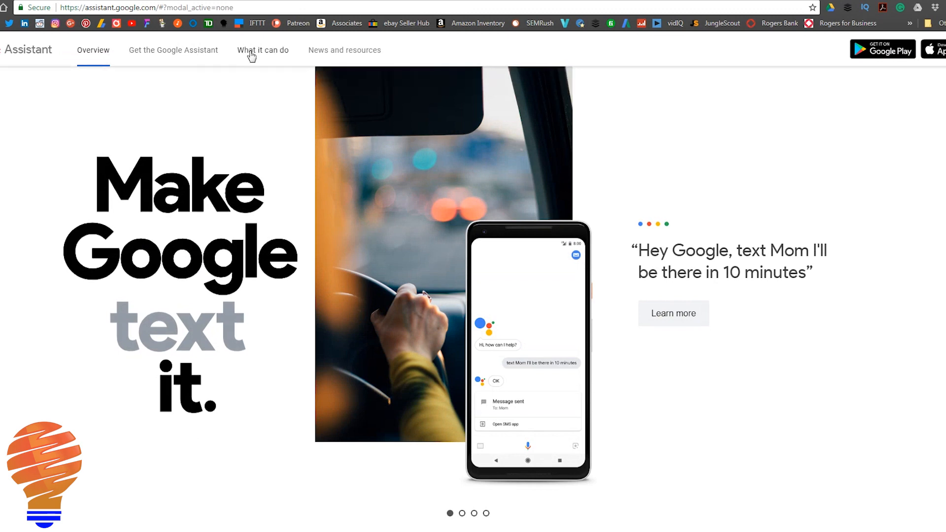
click(262, 51)
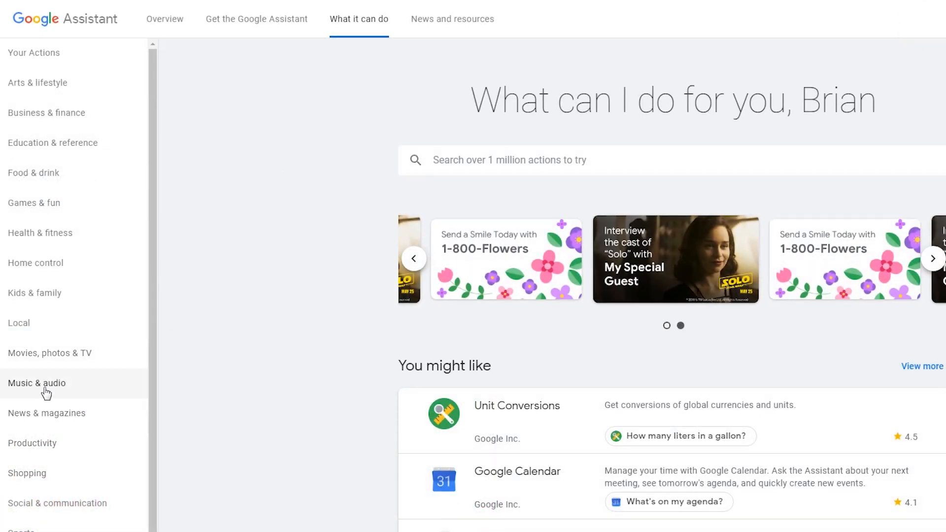
click(36, 384)
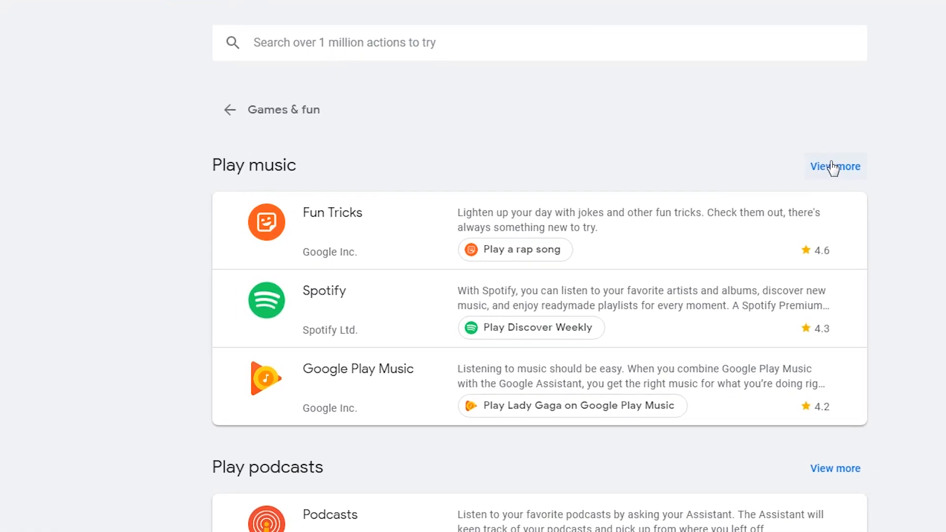
View the full Play music list, then browse the podcast, radio, sounds and playlist action sections.
click(835, 166)
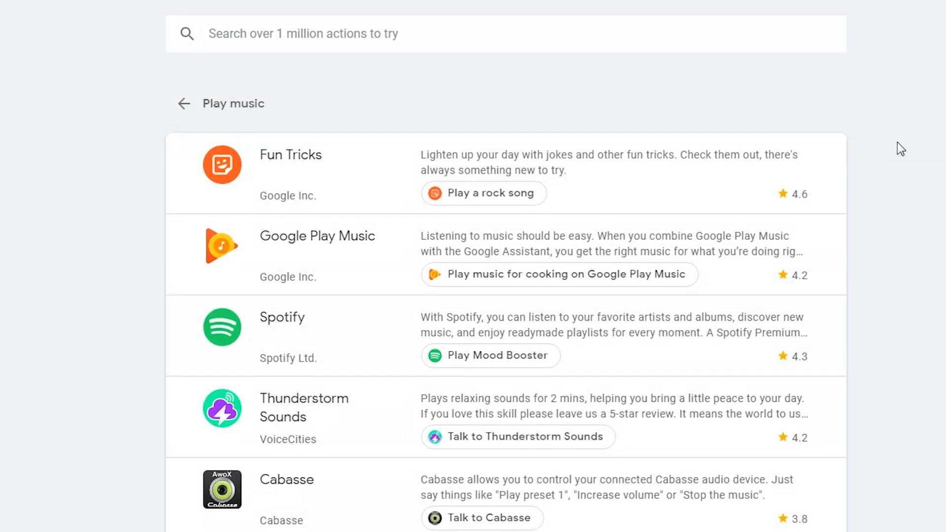
scroll(down, 3)
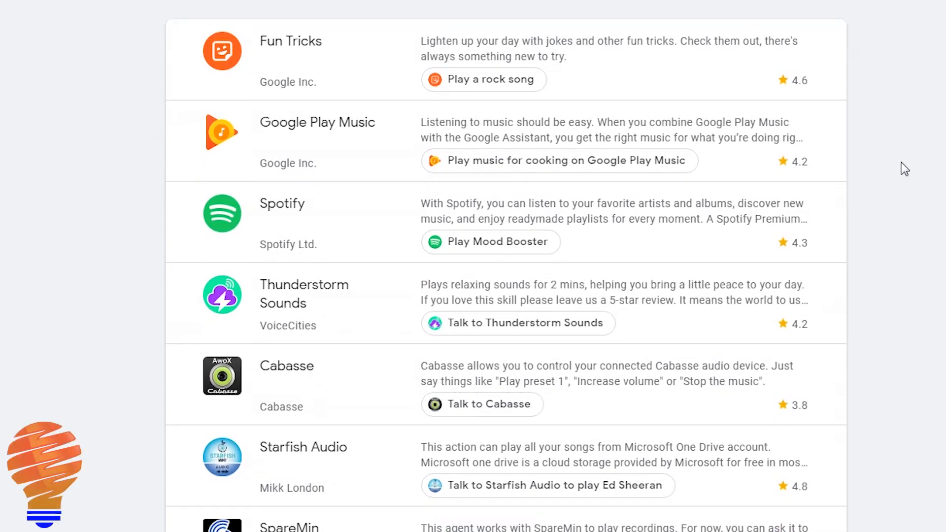
mouse_move(266, 112)
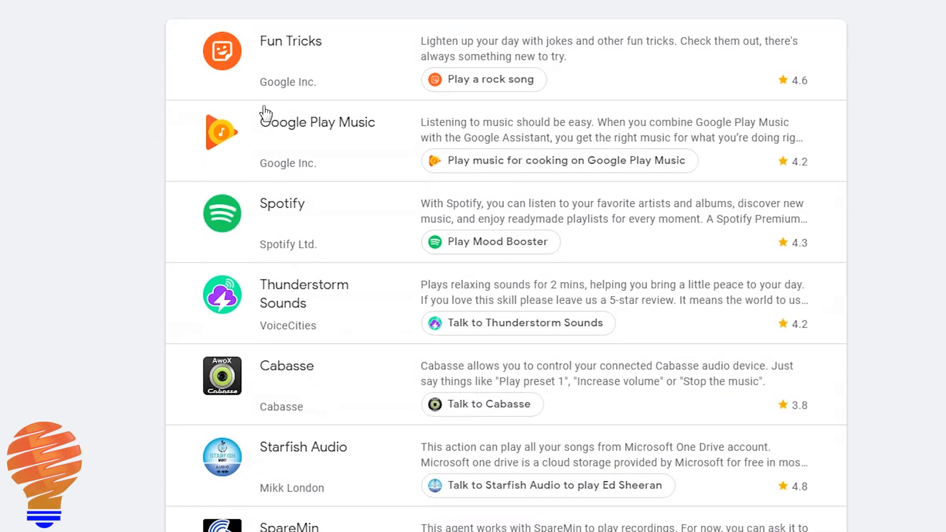
mouse_move(666, 166)
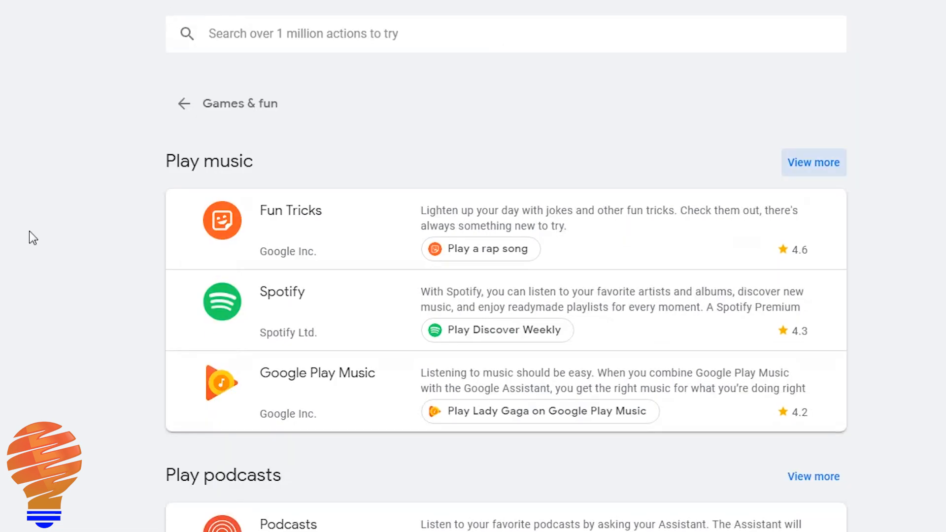
scroll(down, 3)
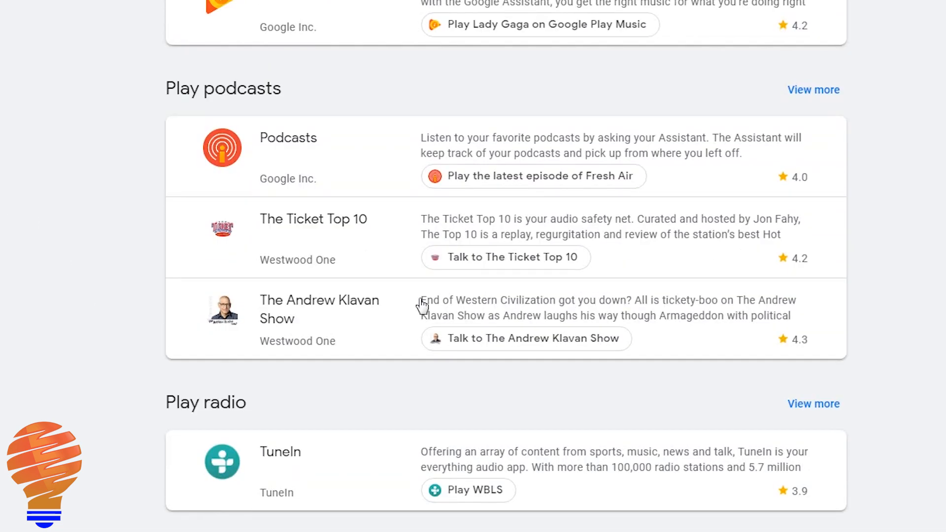
mouse_move(406, 513)
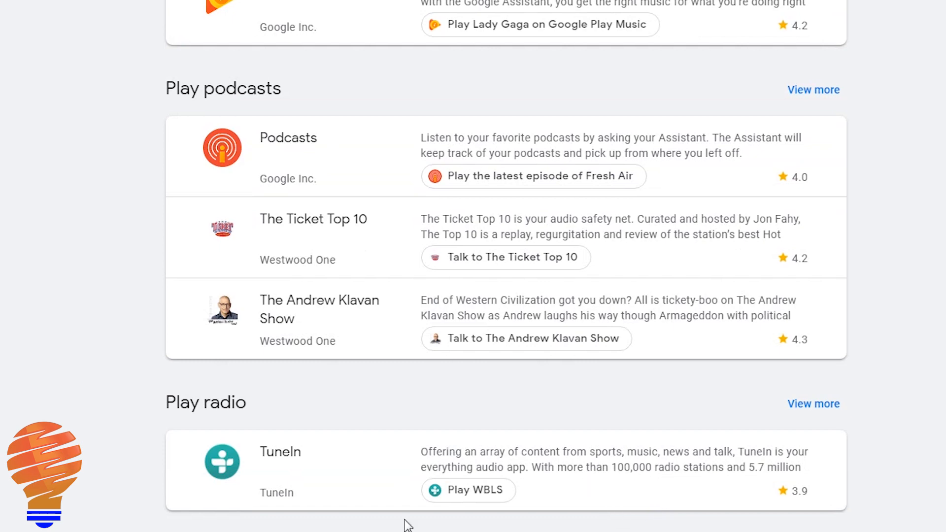
scroll(down, 3)
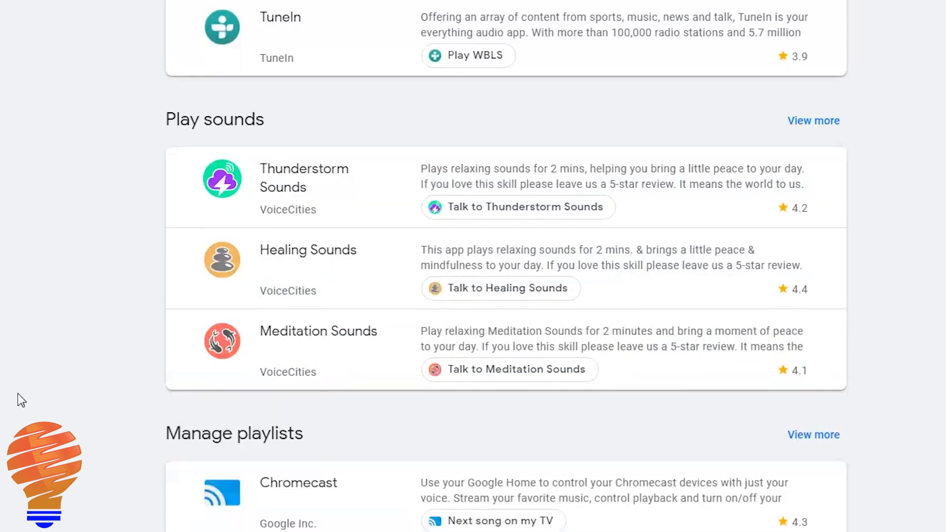
scroll(down, 3)
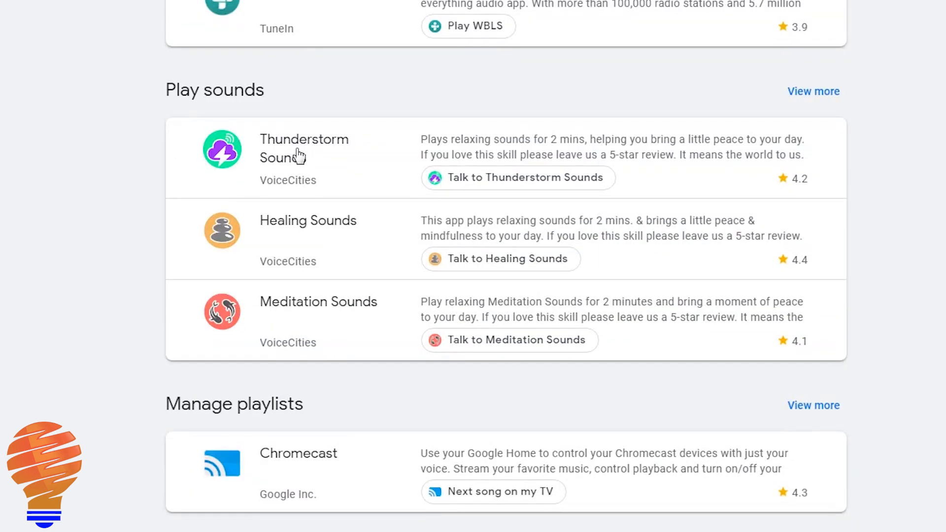
scroll(down, 3)
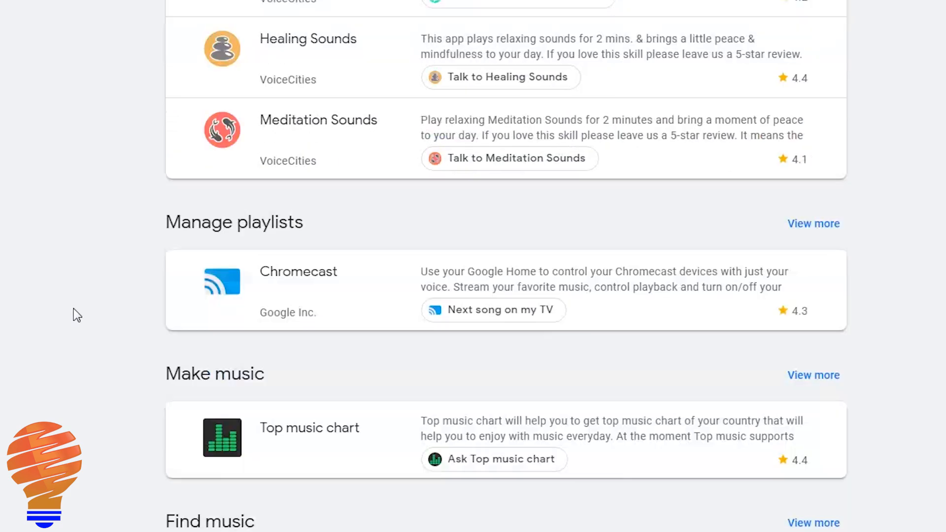
scroll(down, 3)
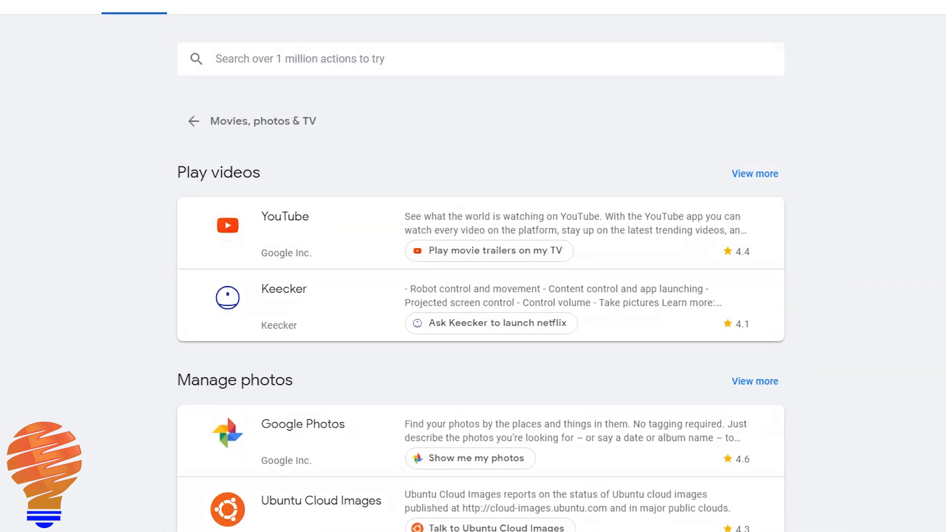
mouse_move(98, 231)
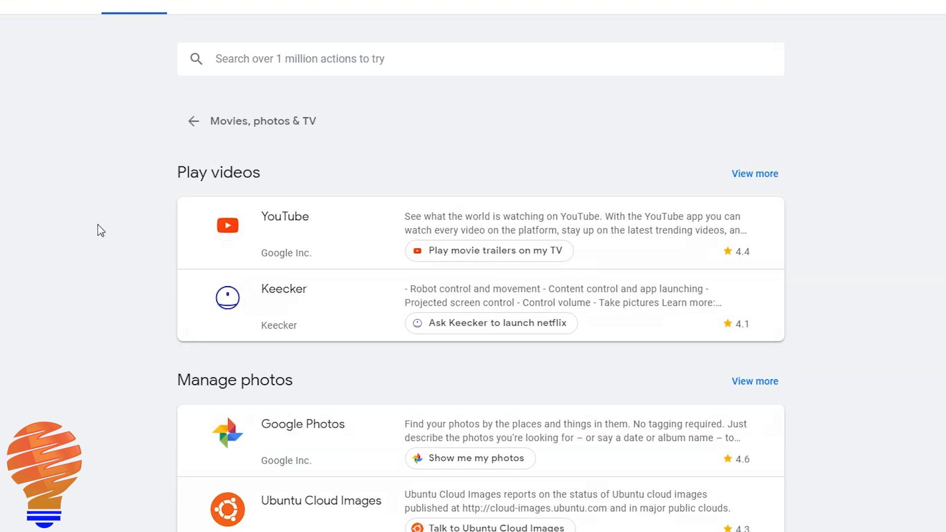
mouse_move(178, 177)
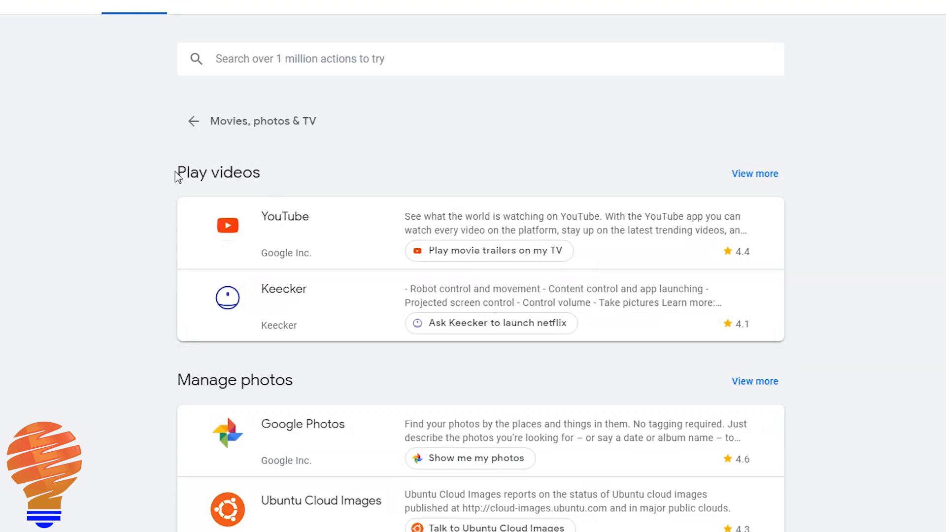
mouse_move(262, 183)
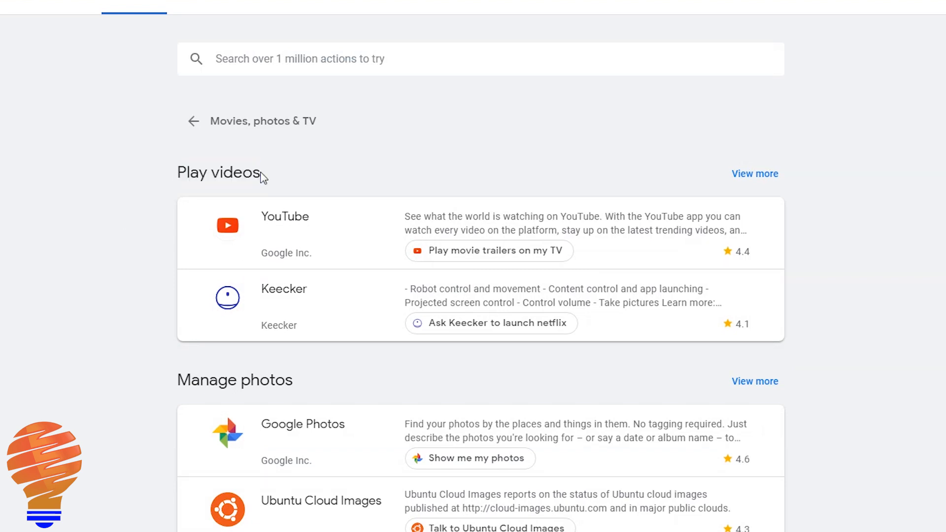
mouse_move(453, 390)
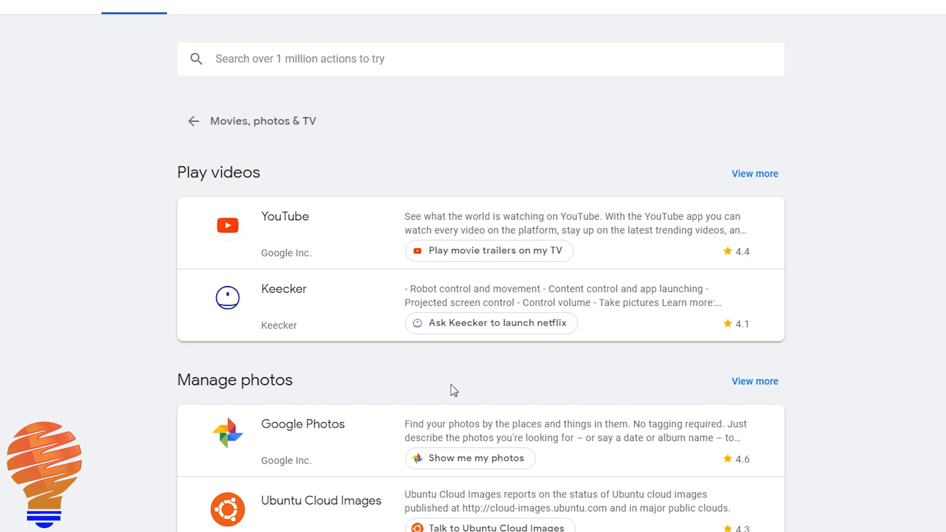
mouse_move(757, 230)
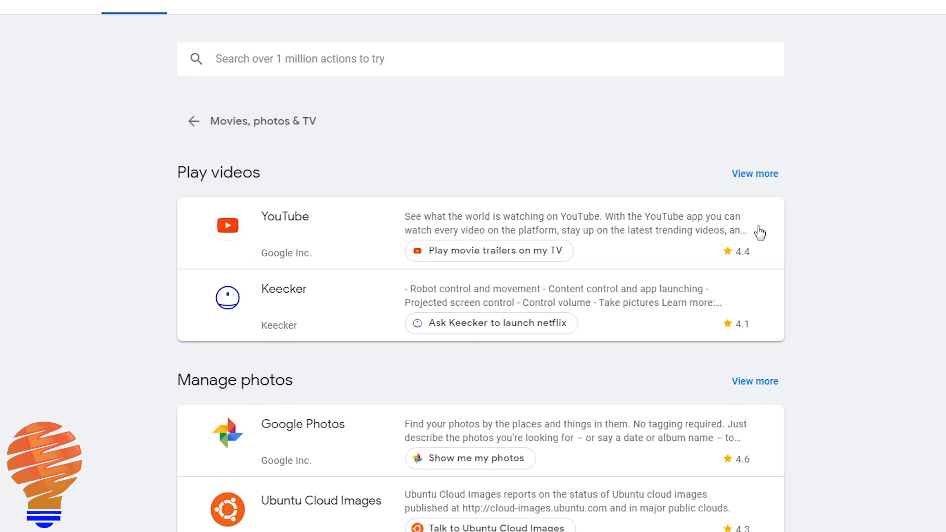
Browse the Play tv shows and Find movies sections with HBO NOW, Netflix and Shark Week actions.
scroll(down, 3)
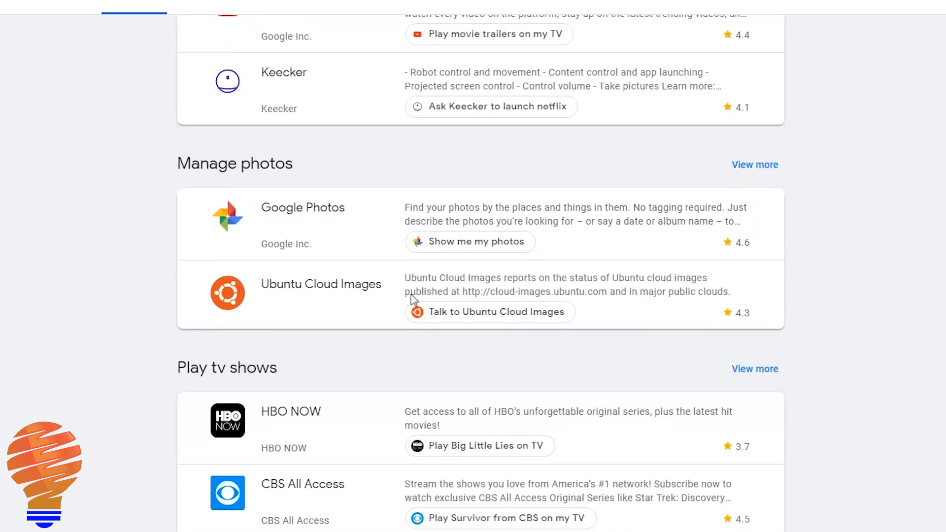
scroll(down, 3)
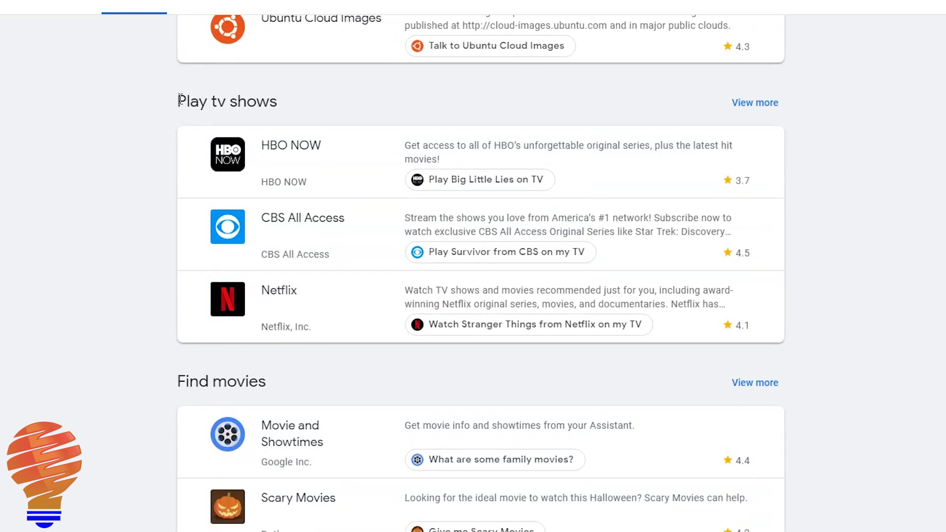
mouse_move(284, 143)
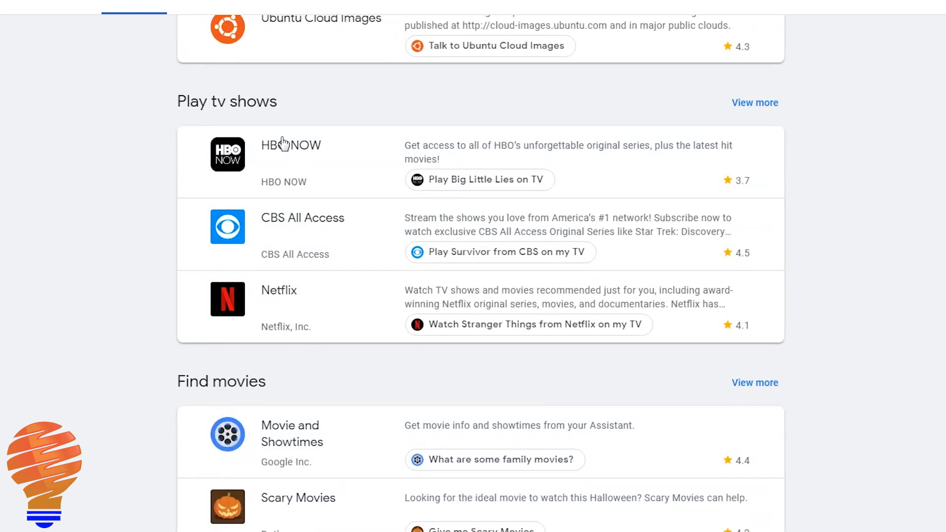
scroll(down, 3)
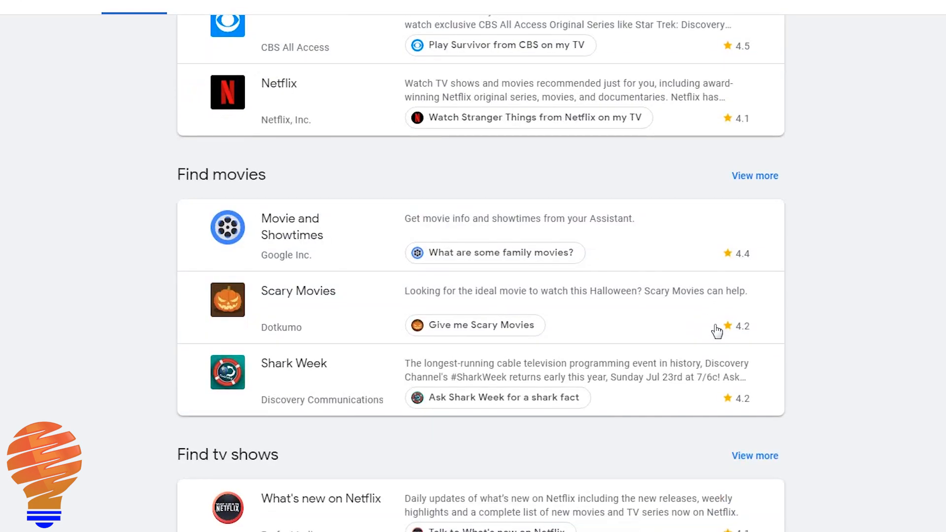
scroll(down, 3)
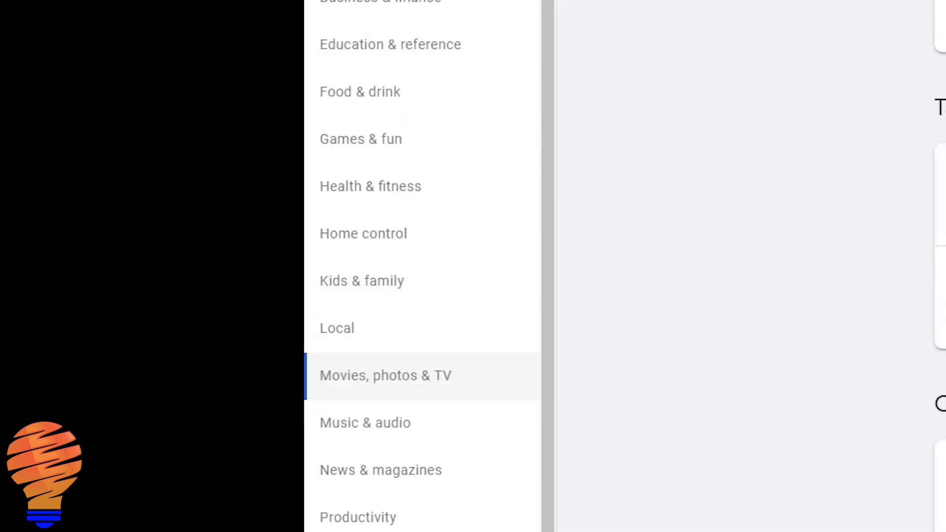
mouse_move(365, 193)
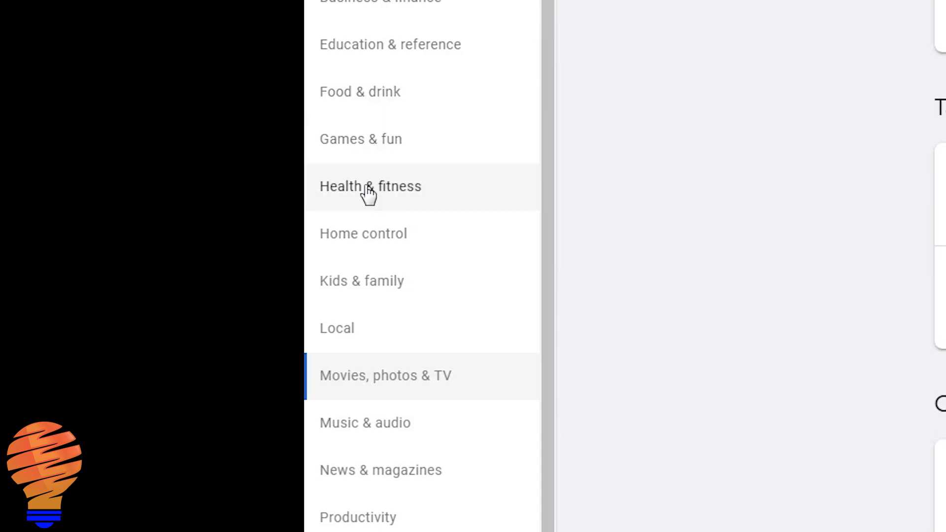
Browse the Home control category's lighting, appliance and home security actions.
click(363, 233)
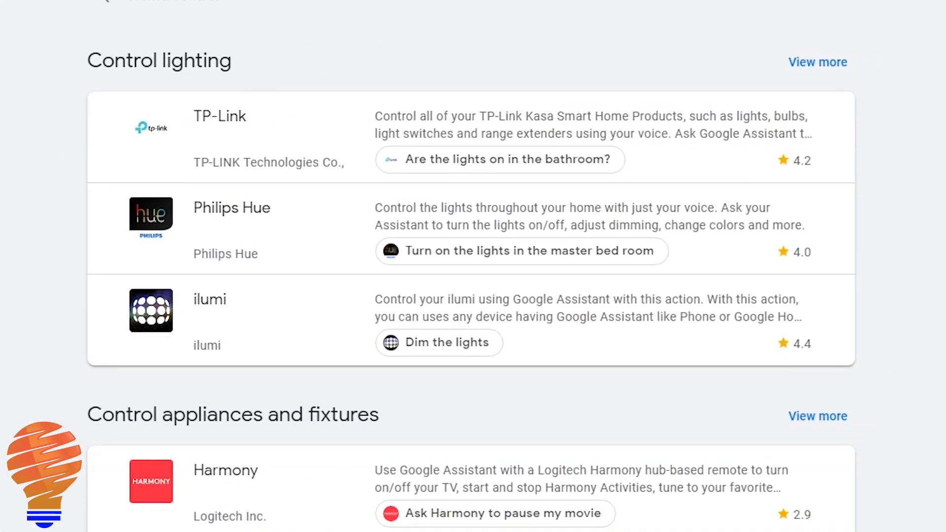
scroll(down, 3)
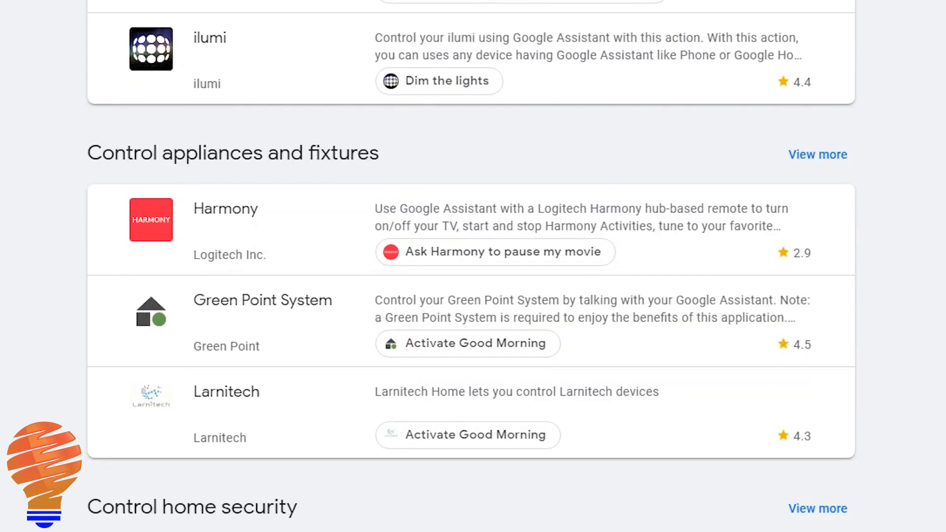
scroll(down, 3)
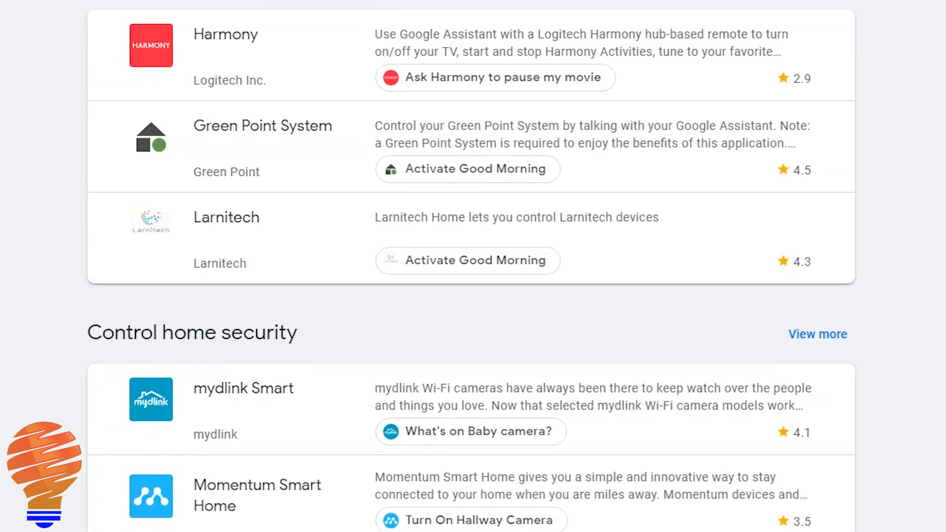
scroll(down, 3)
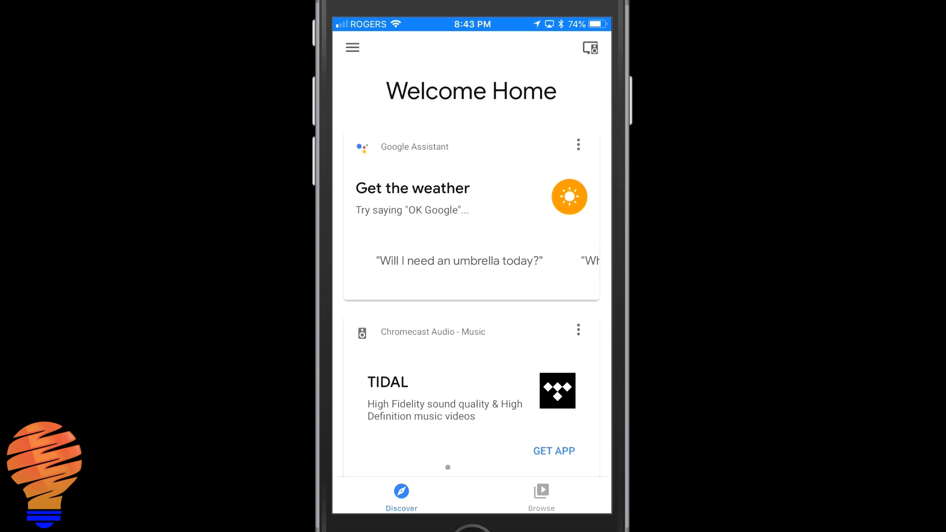
Switch to the Browse tab and filter it to Music content and services.
click(541, 493)
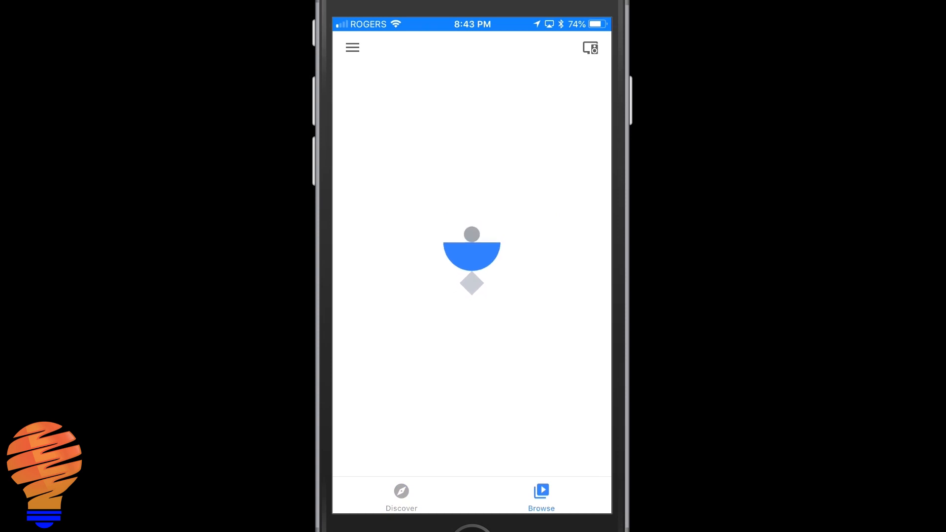
click(542, 495)
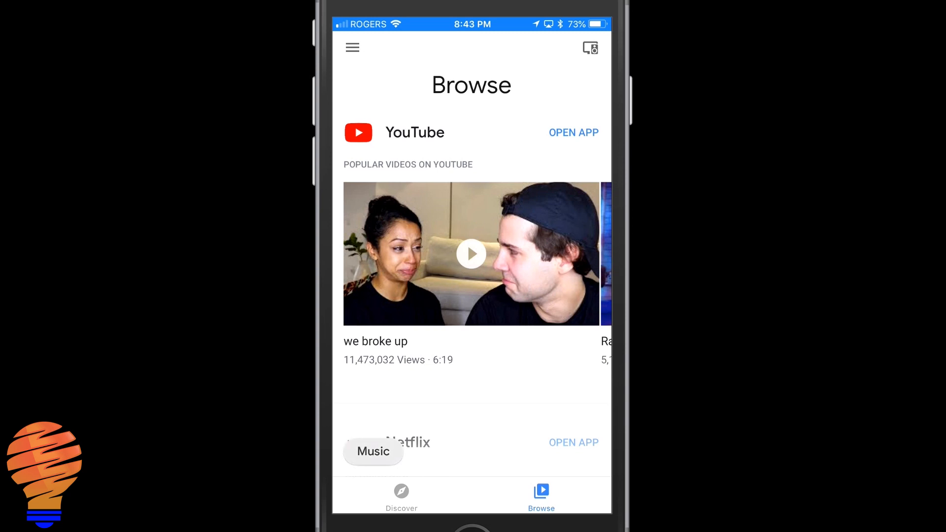
click(373, 452)
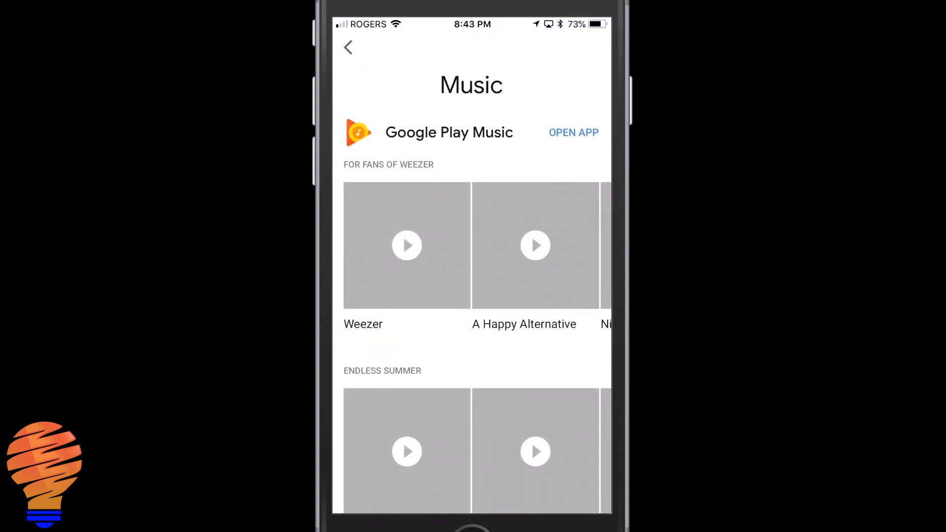
Review Your Services and the Add More Services row on the Music page.
scroll(down, 3)
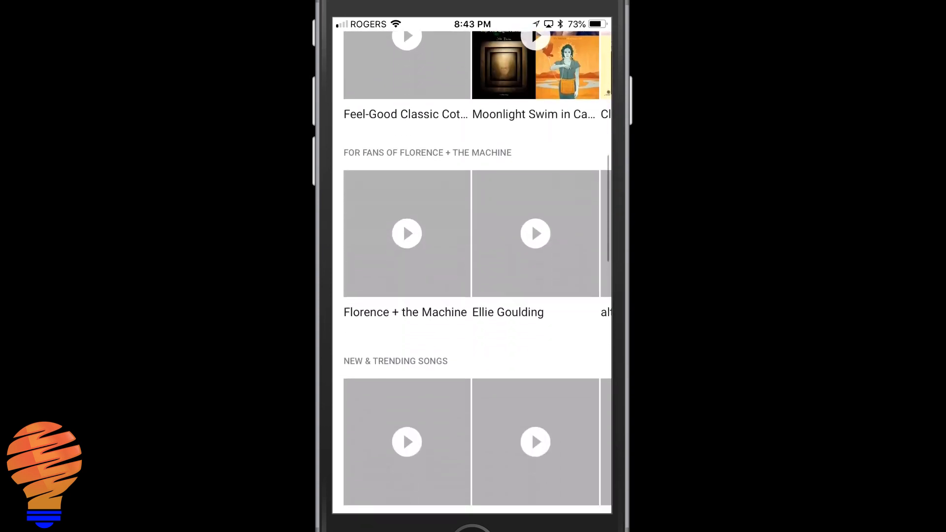
scroll(down, 3)
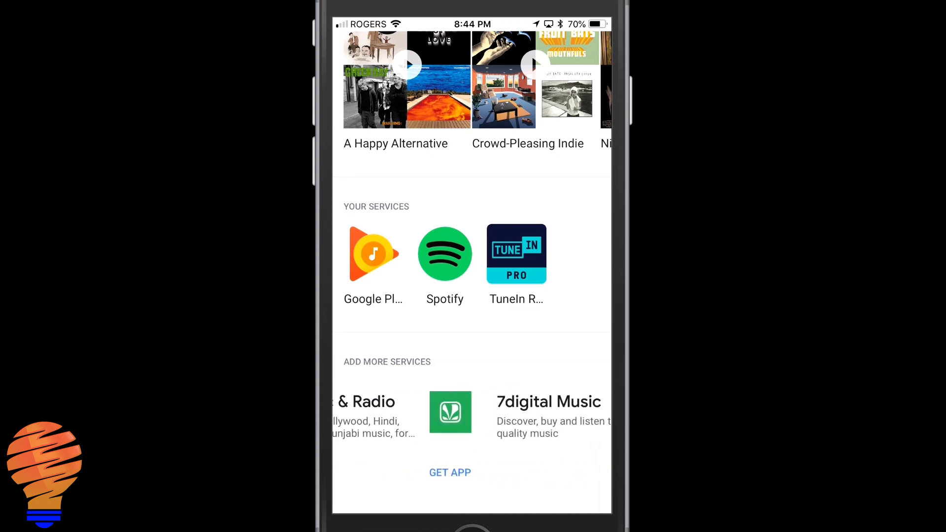
scroll(left, 3)
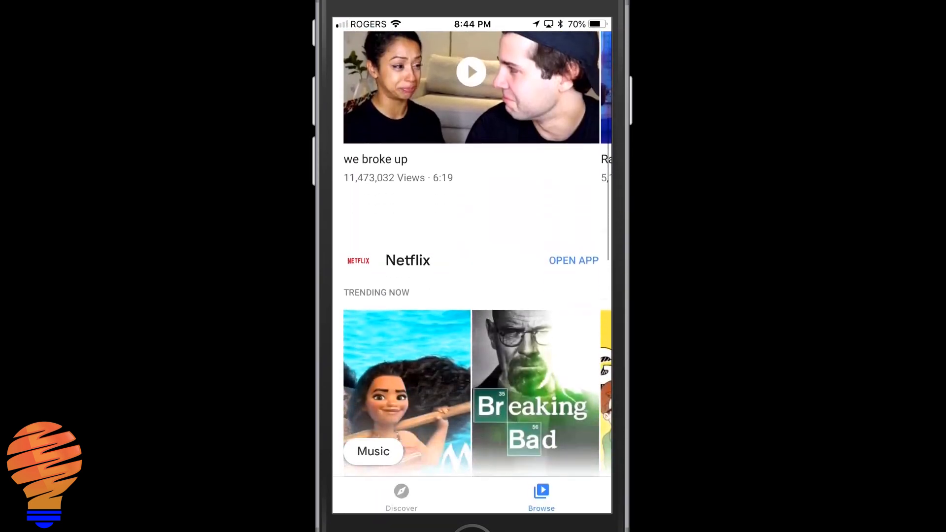
Scroll the main Browse page past YouTube and Netflix to the Google Play Music section.
scroll(down, 3)
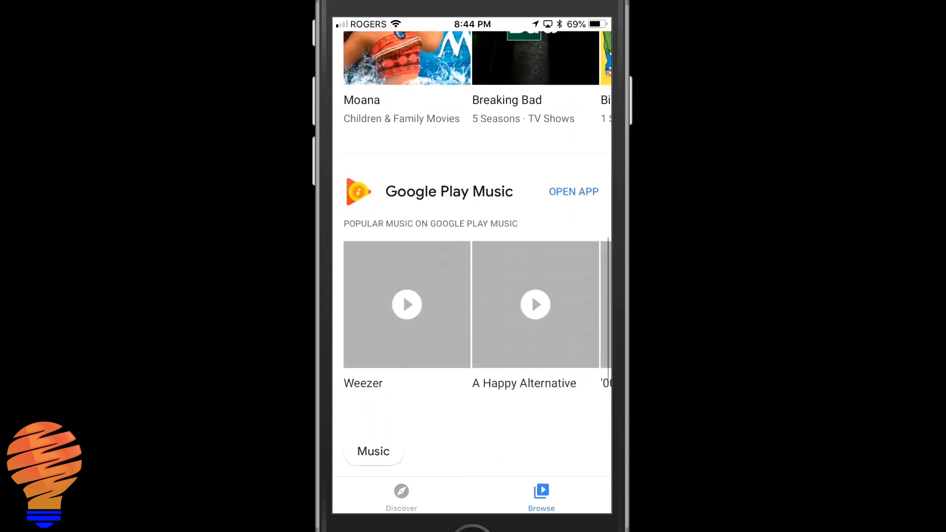
scroll(down, 3)
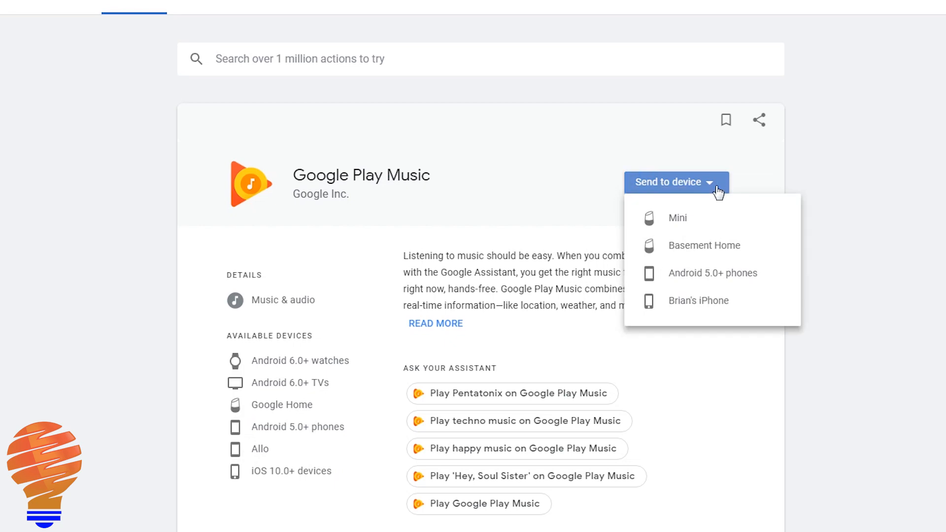
Close the Send to device list on the Google Play Music action page.
click(678, 232)
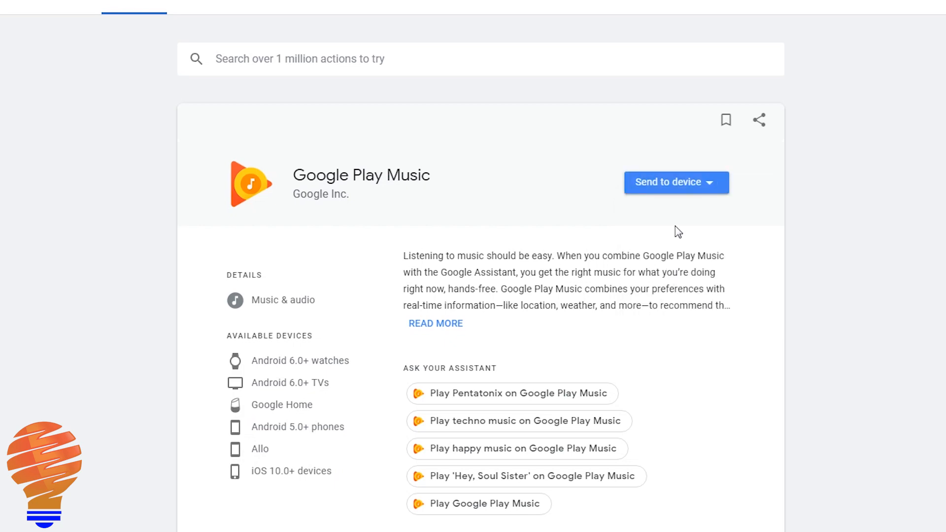